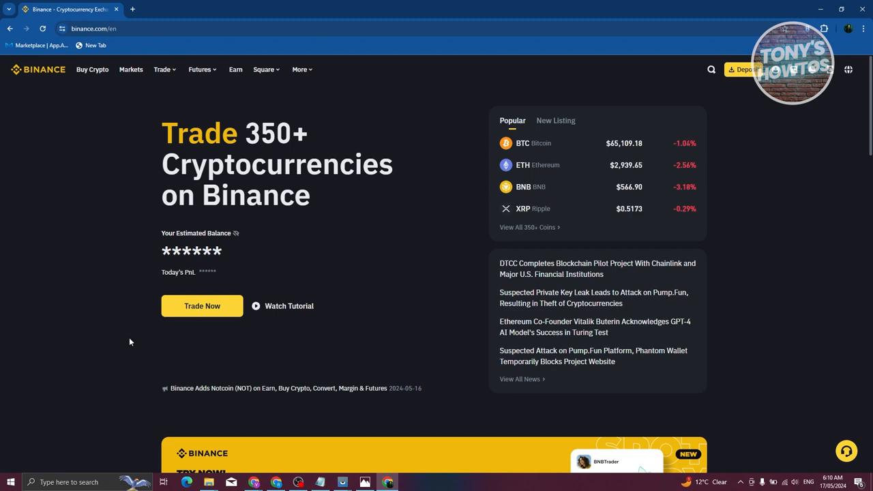
mouse_move(783, 95)
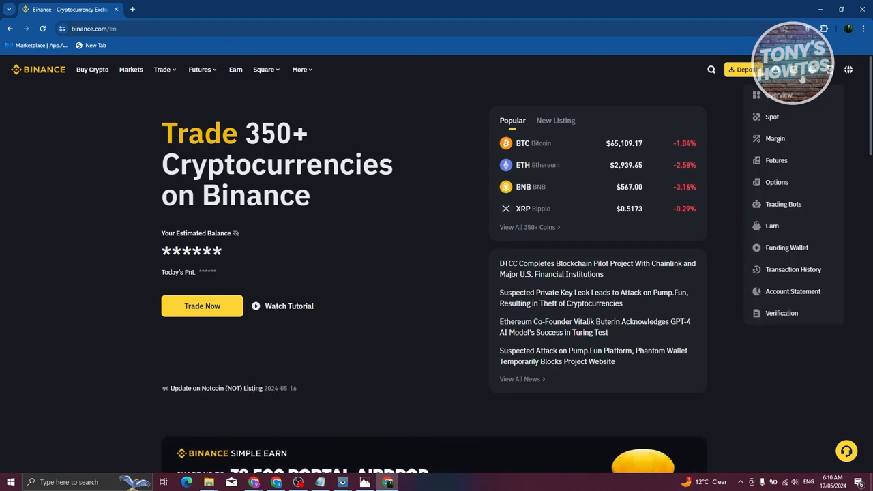
mouse_move(793, 116)
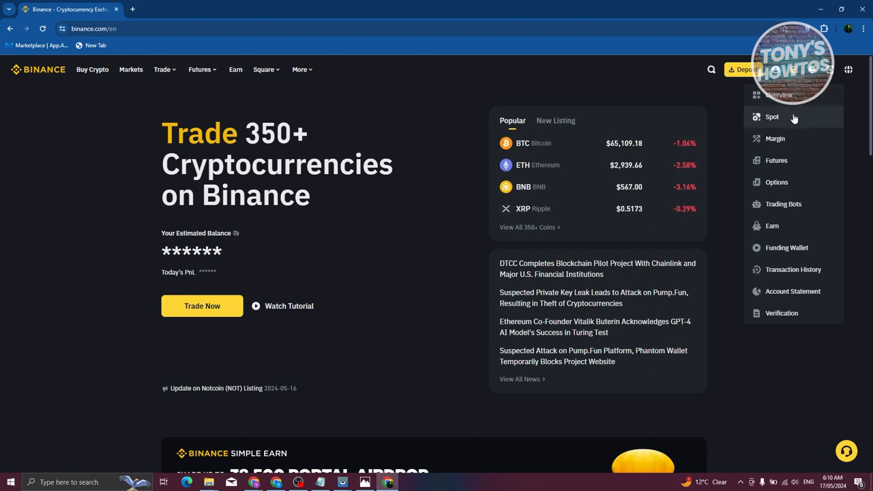
- Open the Spot wallet from the top-bar wallet dropdown
left_click(772, 116)
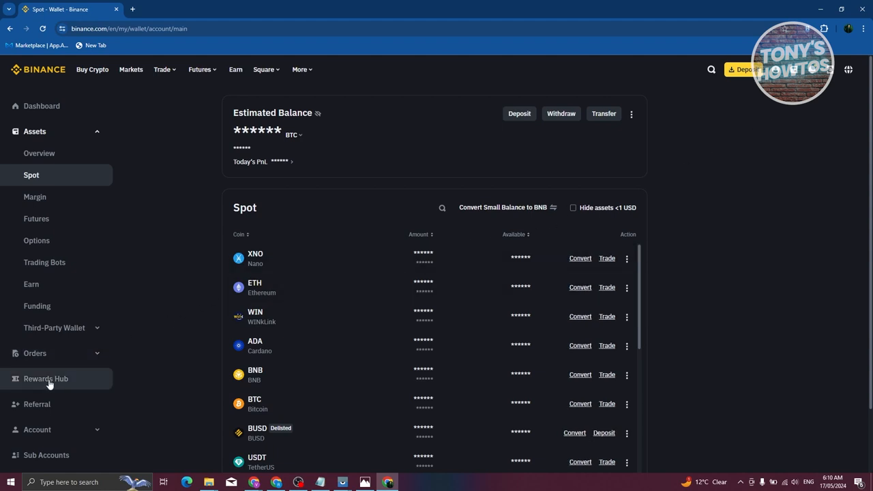
- Scroll through the Spot coin holdings and bring up the coin search field
scroll("down", 3)
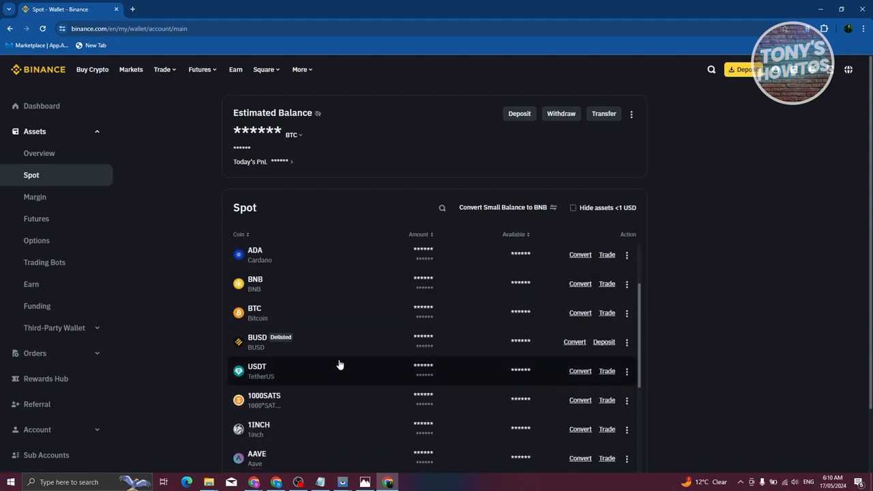
scroll("up", 3)
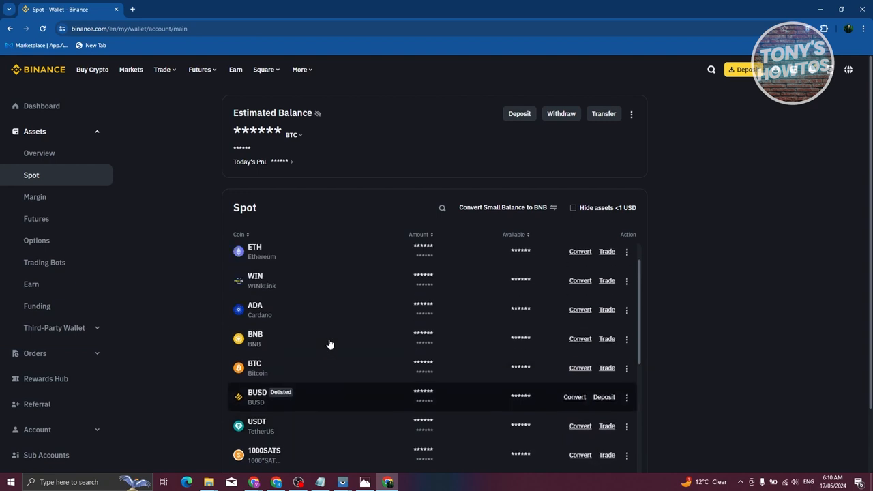
left_click(442, 208)
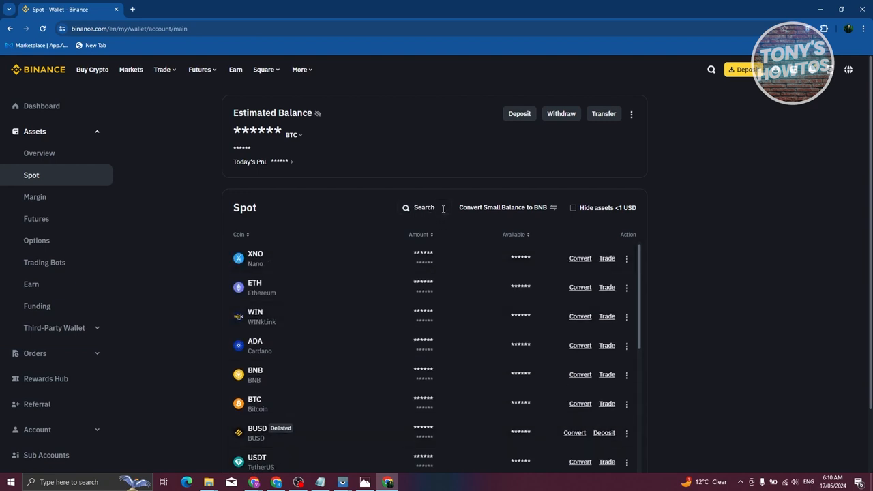
- Filter the Spot list to USDT and start a USDT conversion, defaulting to FDUSD
type("USDT")
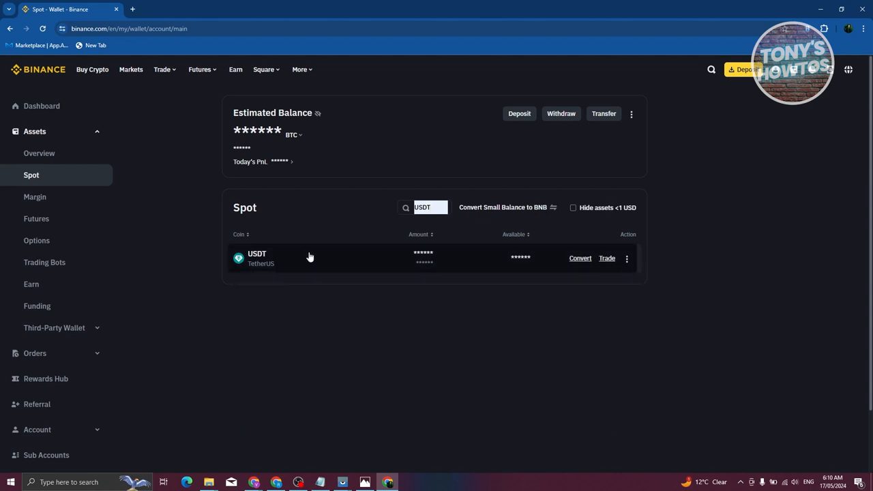
mouse_move(573, 251)
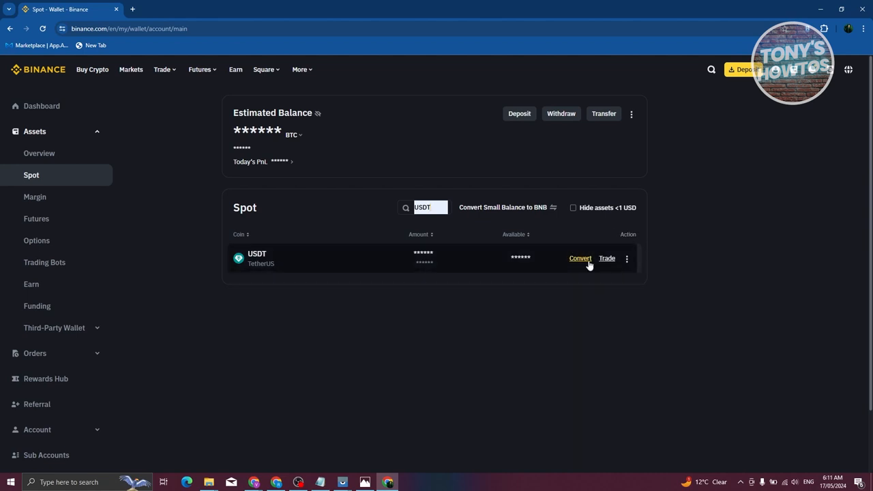
mouse_move(581, 261)
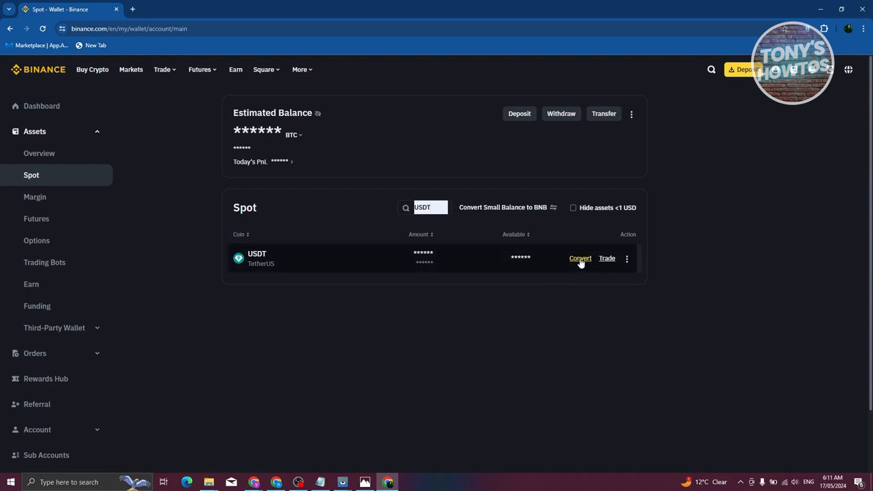
mouse_move(592, 263)
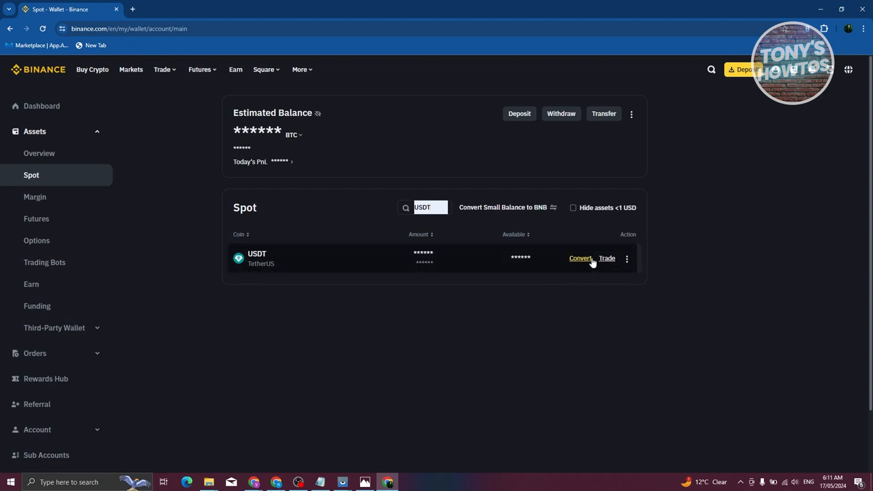
mouse_move(627, 266)
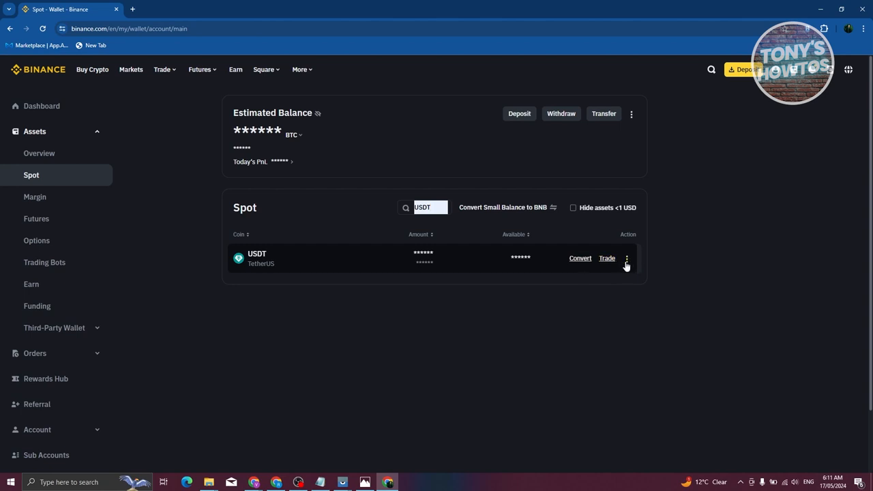
left_click(627, 258)
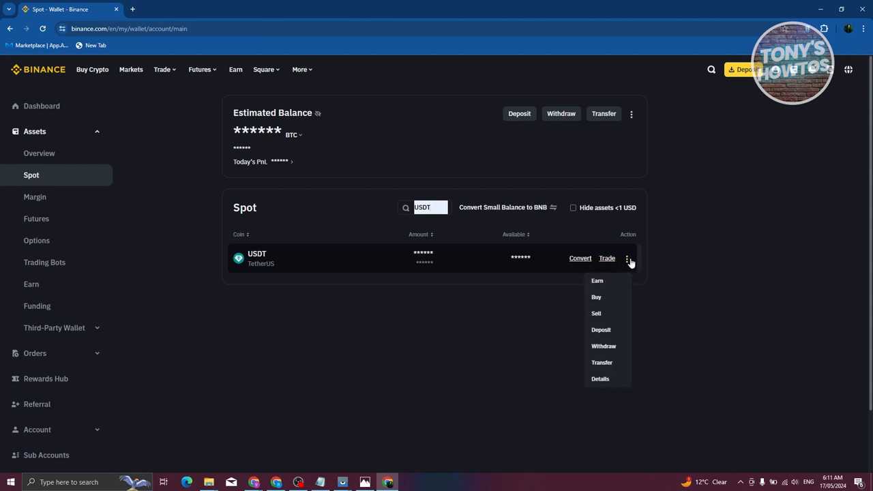
left_click(602, 378)
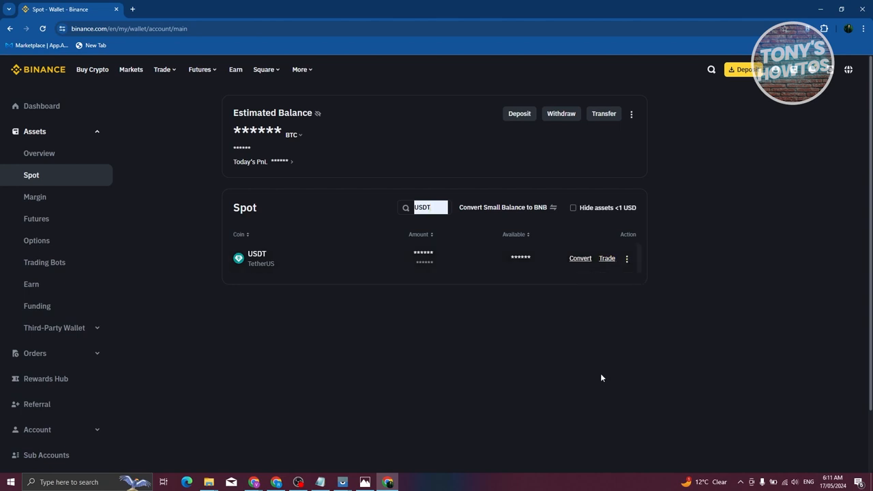
left_click(580, 258)
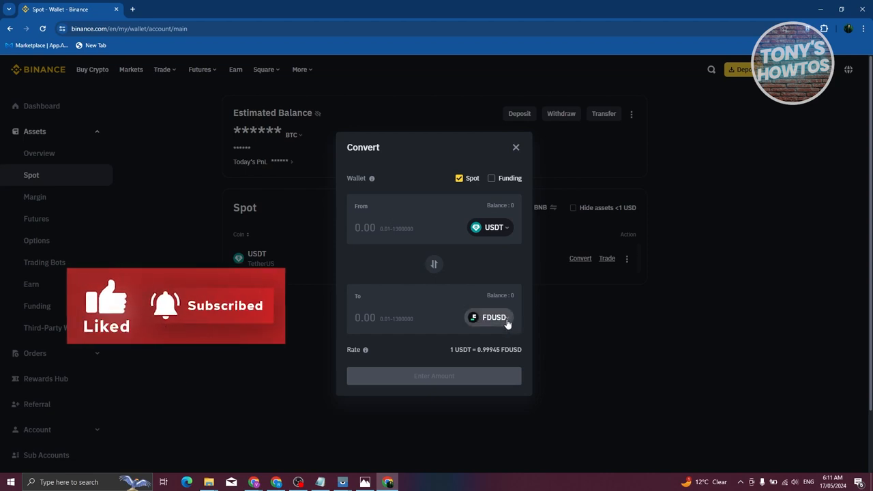
- Change the Convert target from FDUSD to Euro, at about 0.911 EUR per USDT
left_click(489, 318)
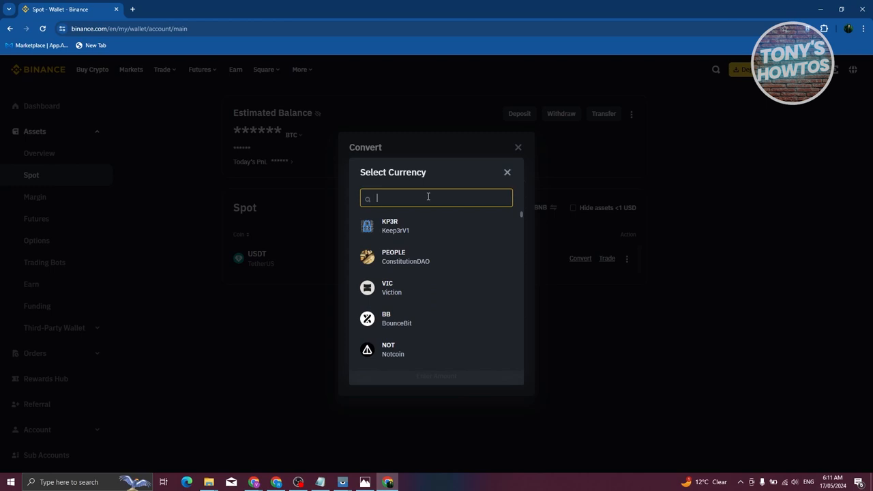
type("EUR")
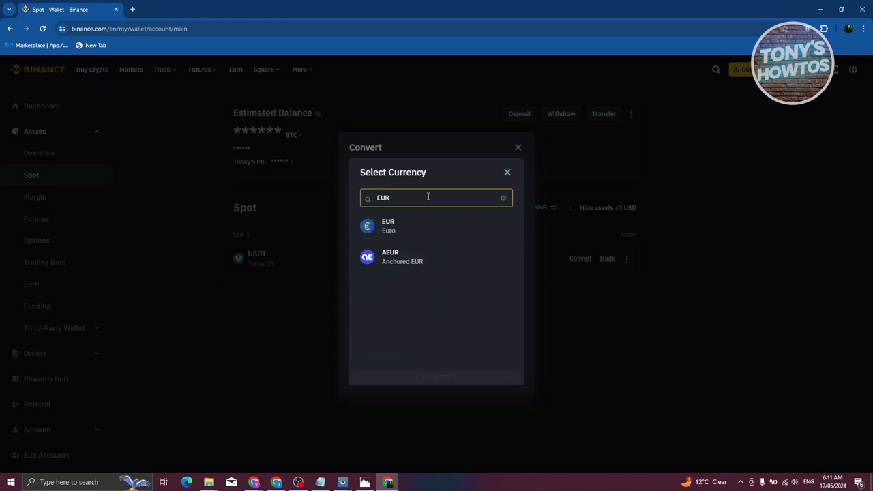
left_click(388, 226)
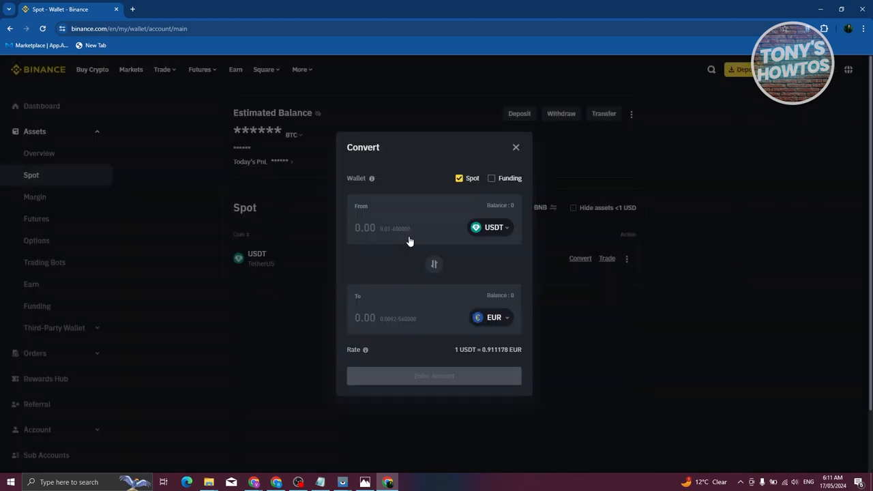
left_click(419, 228)
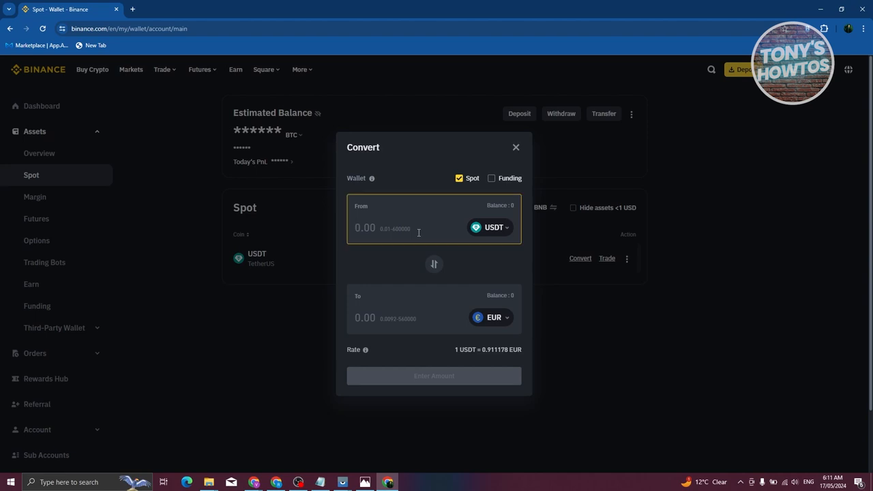
- Enter 100 USDT and preview the conversion quoting 91.39 EUR
type("100")
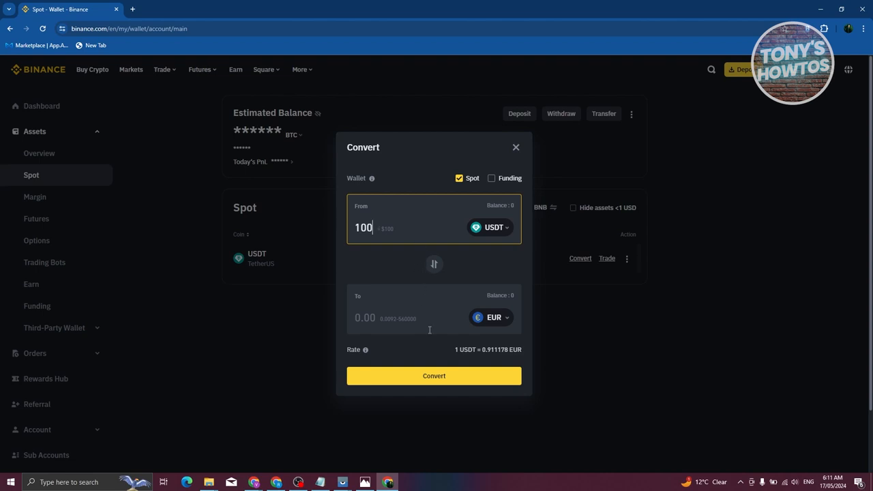
left_click(434, 376)
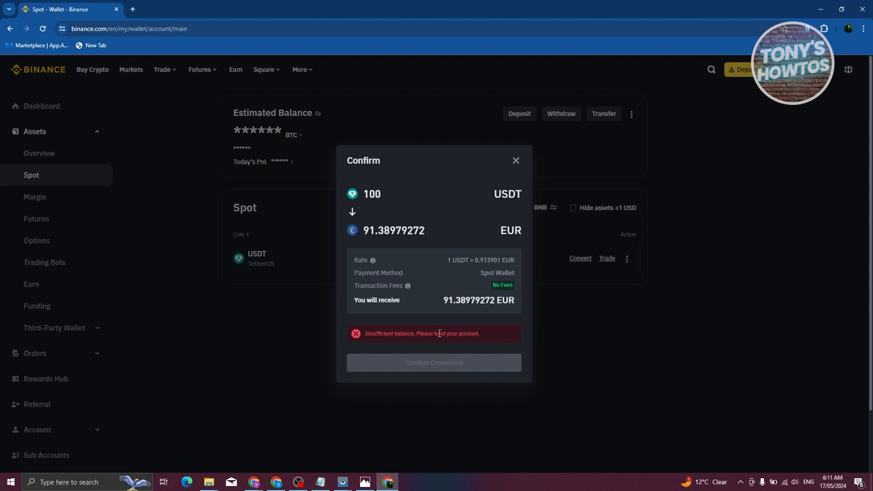
mouse_move(423, 345)
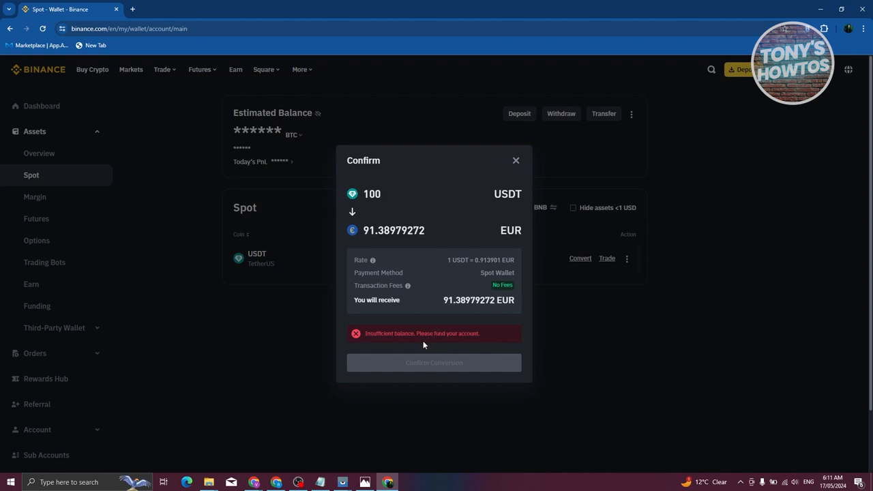
mouse_move(437, 305)
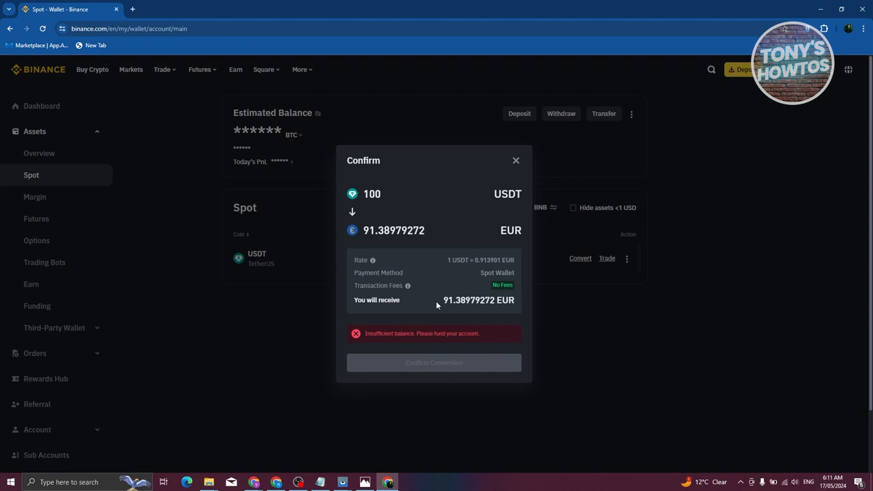
mouse_move(434, 363)
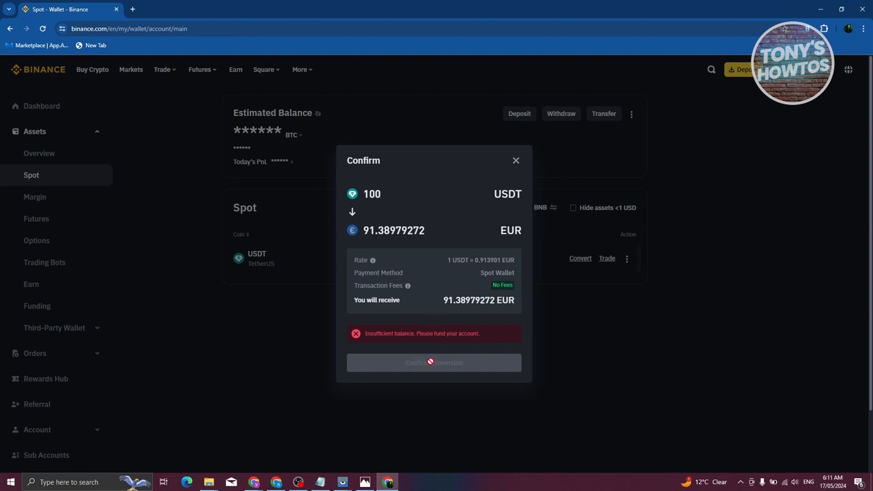
mouse_move(380, 460)
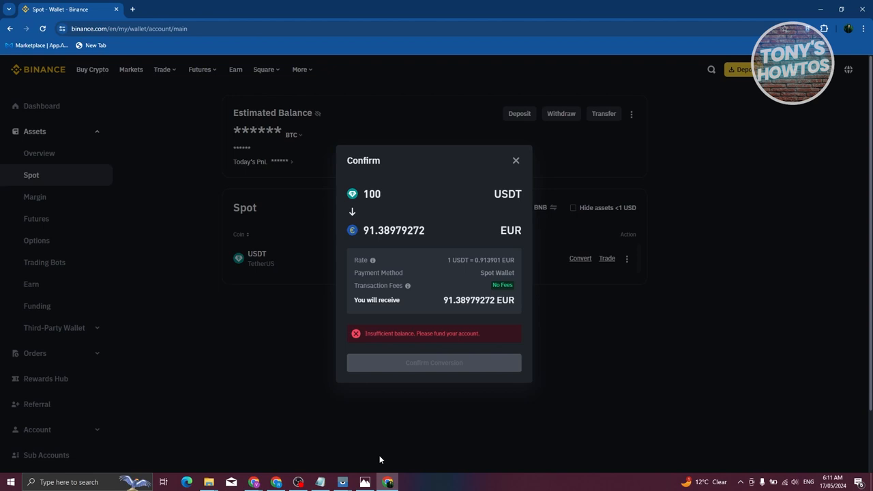
- Select the 91.38979272 EUR receive amount, then dismiss the confirmation unconfirmed
double_click(469, 300)
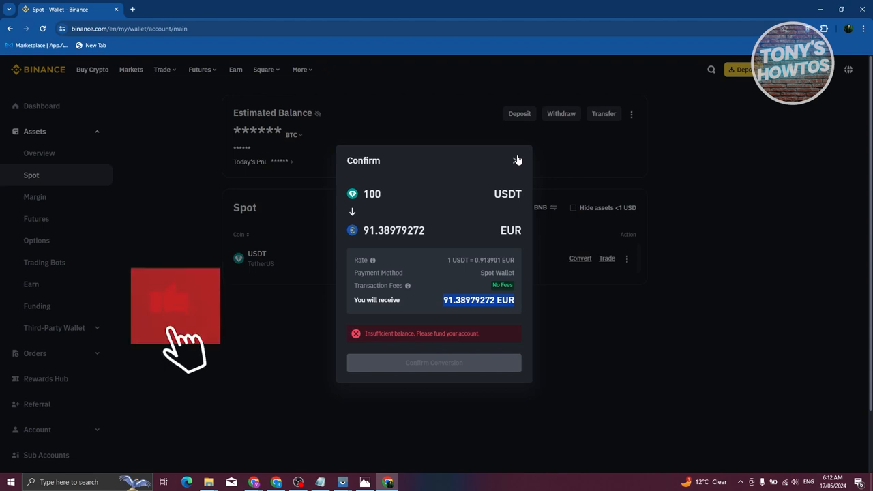
left_click(518, 160)
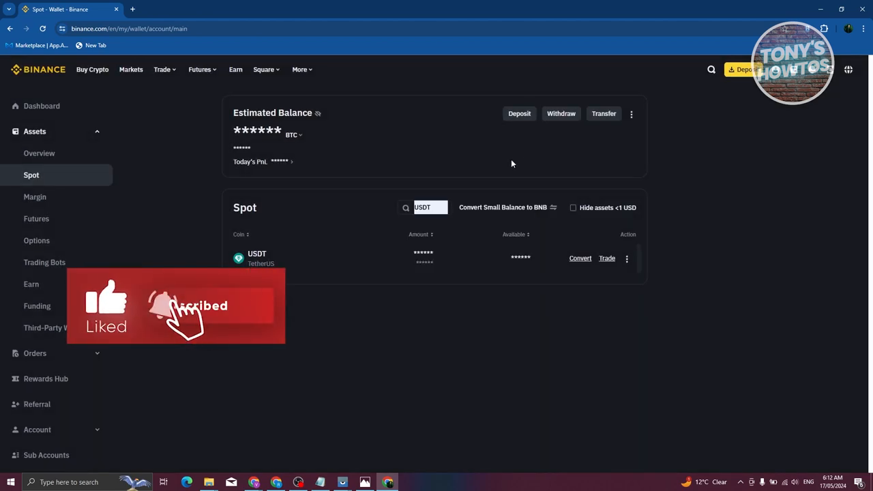